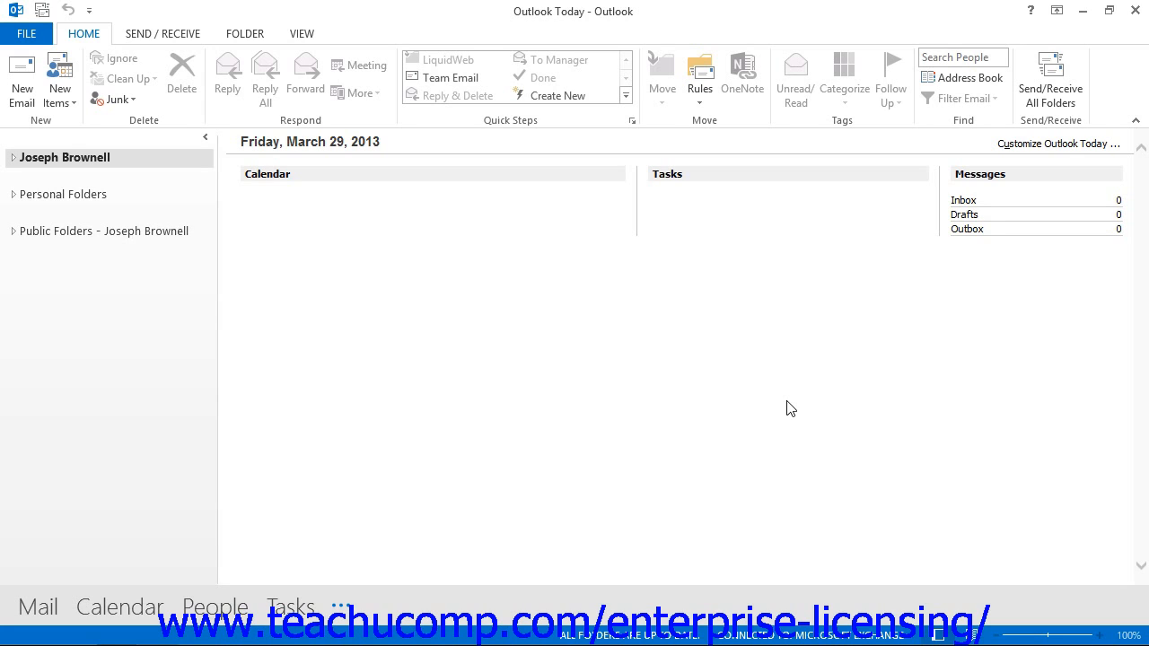
{"action": "mouse_move", "coordinate": [81, 70]}
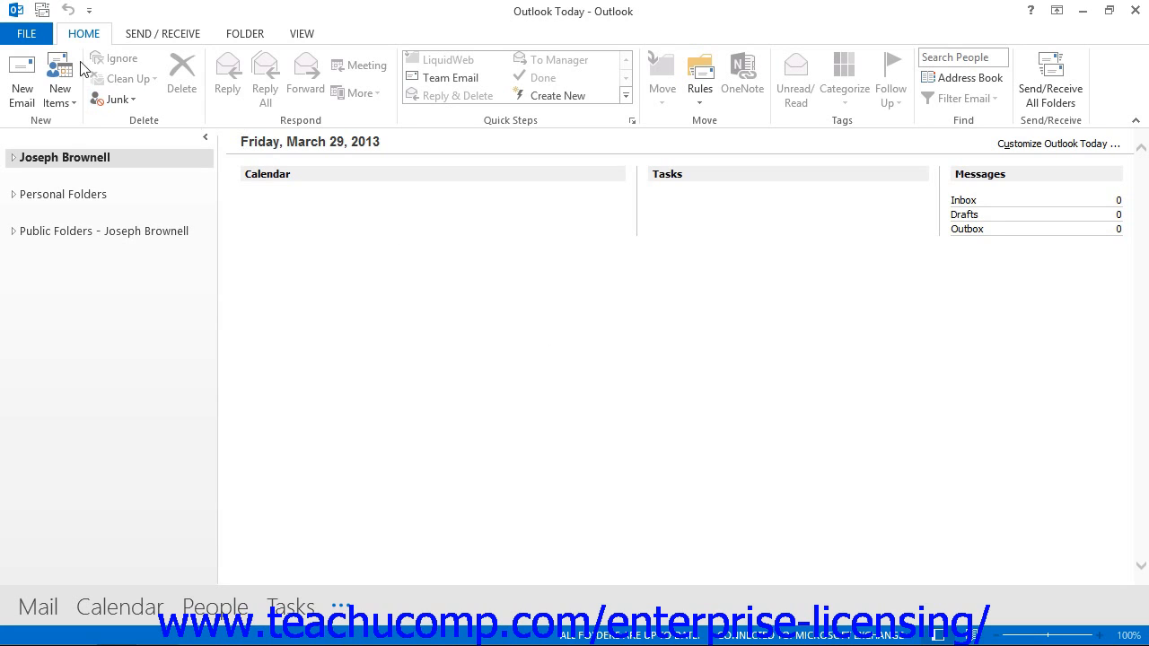
Step: Go to the Open & Export page in Outlook's File backstage
{"action": "left_click", "coordinate": [27, 33]}
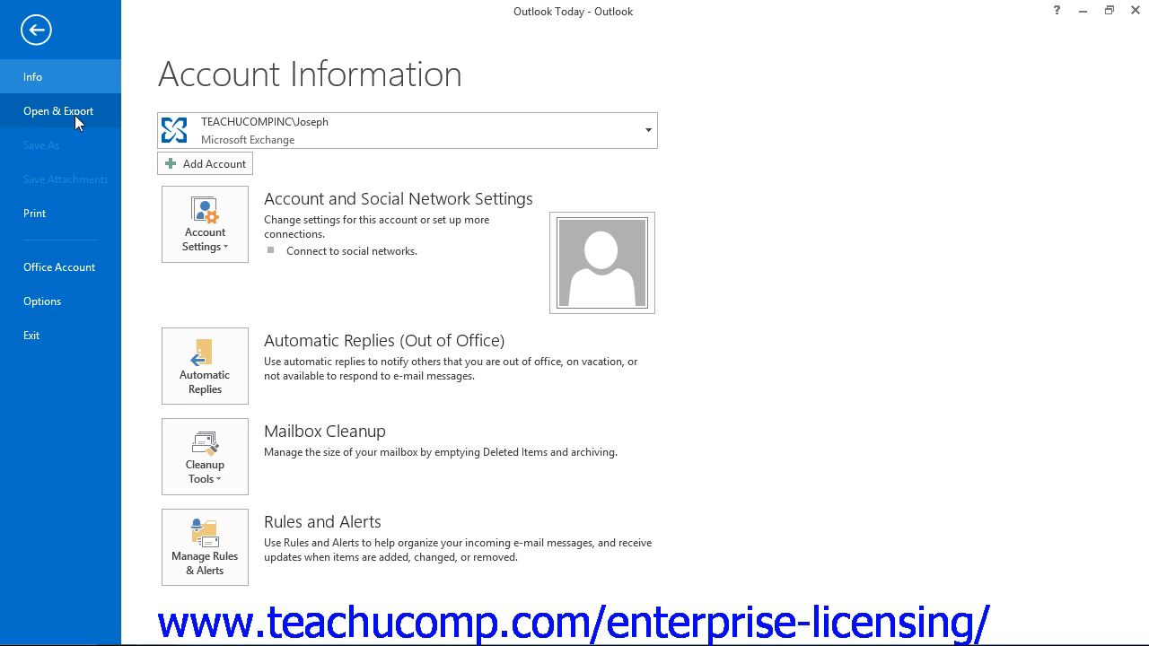
{"action": "left_click", "coordinate": [58, 110]}
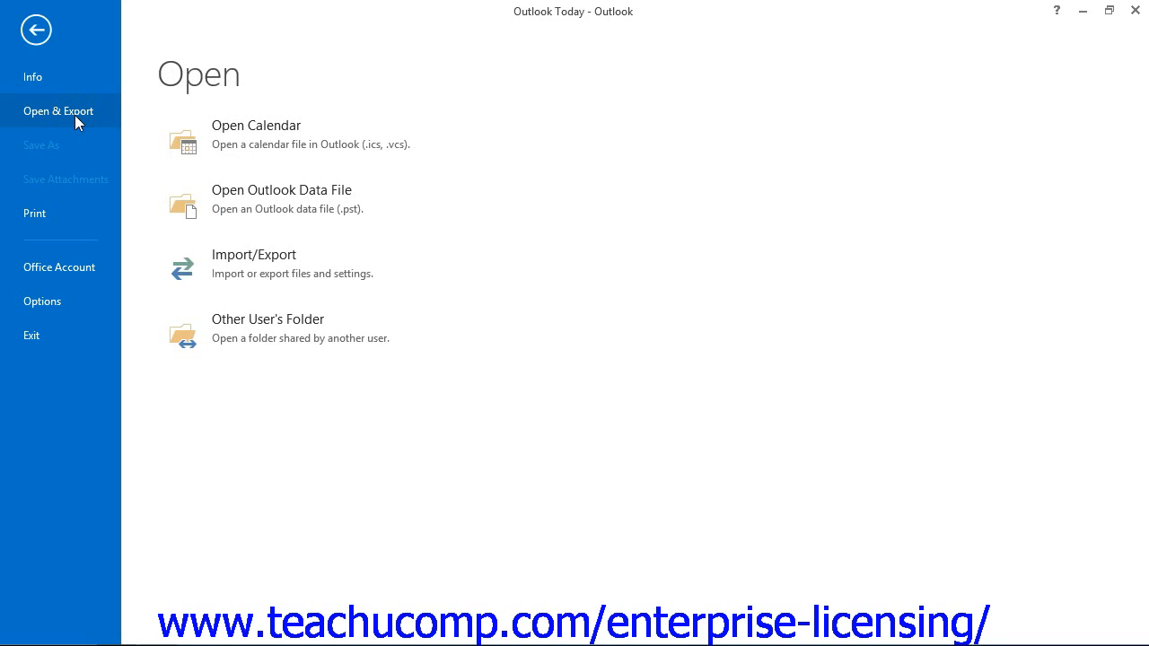
{"action": "mouse_move", "coordinate": [267, 319]}
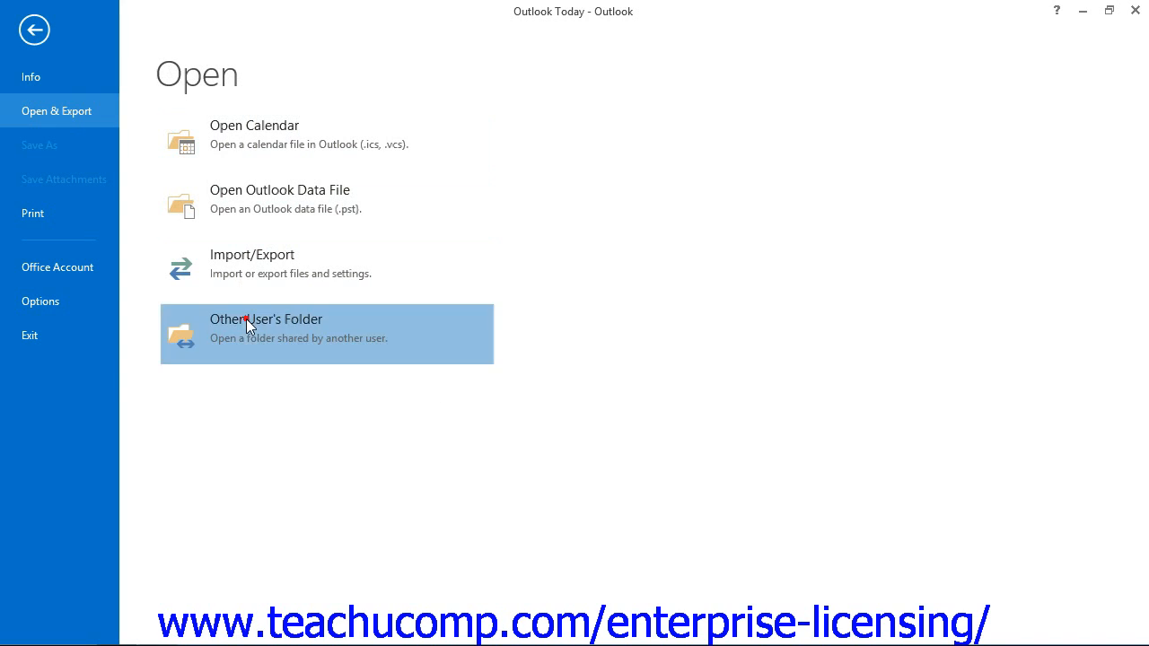
Step: Start Other User's Folder and pick the colleague from the Global Address List
{"action": "left_click", "coordinate": [265, 327]}
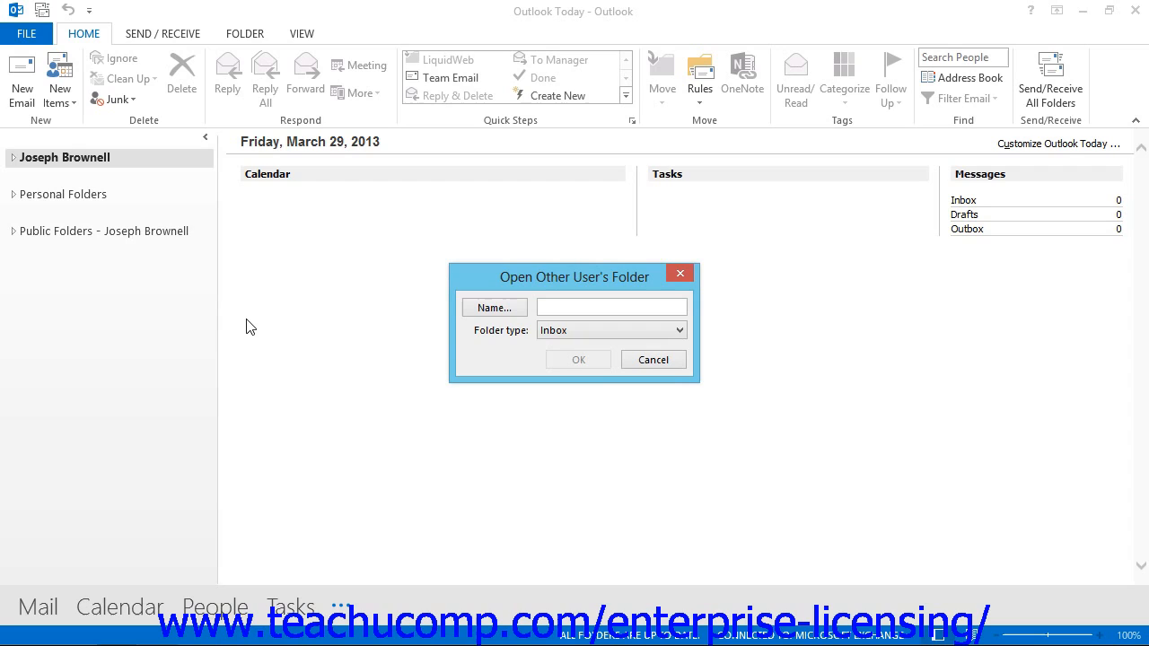
{"action": "mouse_move", "coordinate": [375, 344]}
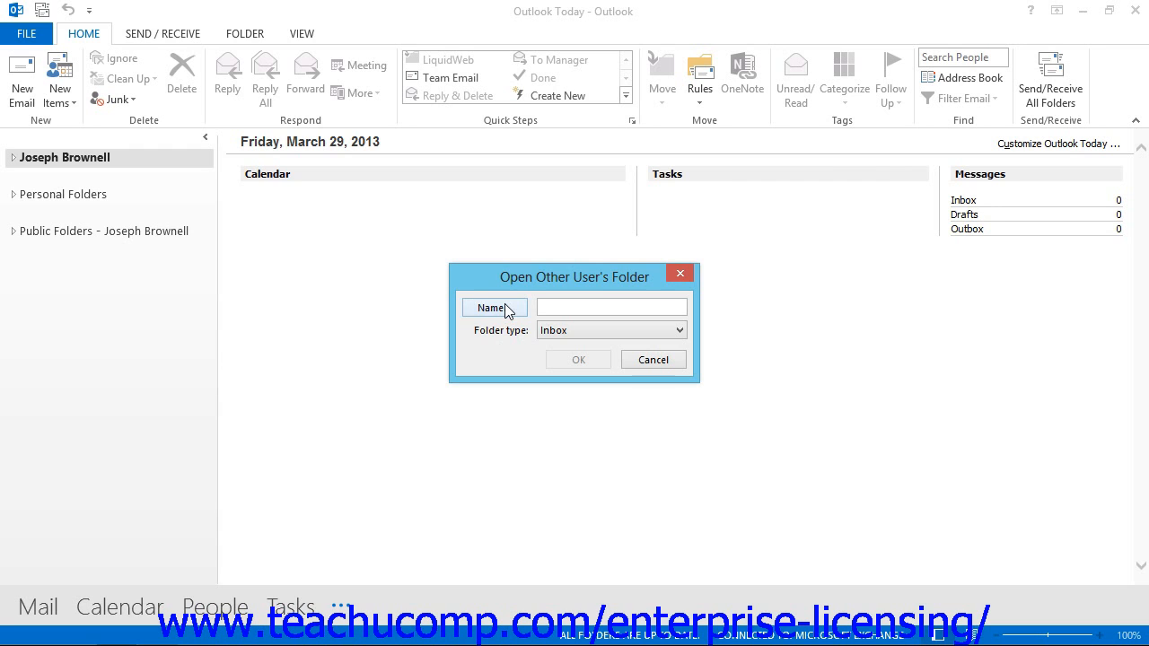
{"action": "left_click", "coordinate": [495, 308]}
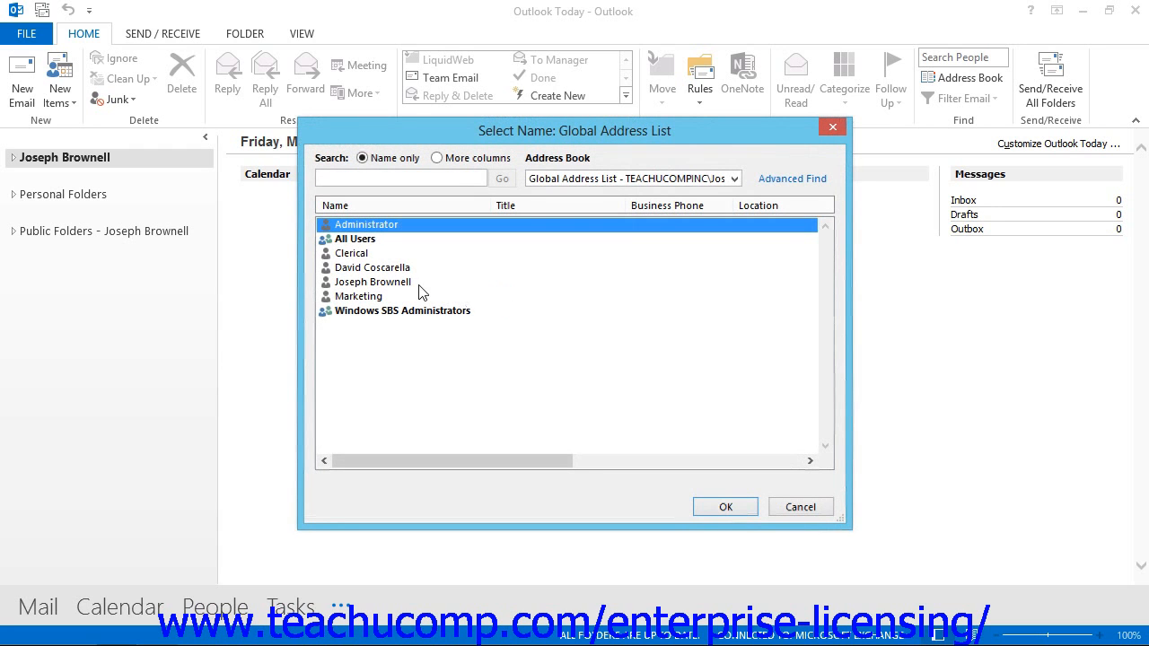
{"action": "left_click", "coordinate": [371, 268]}
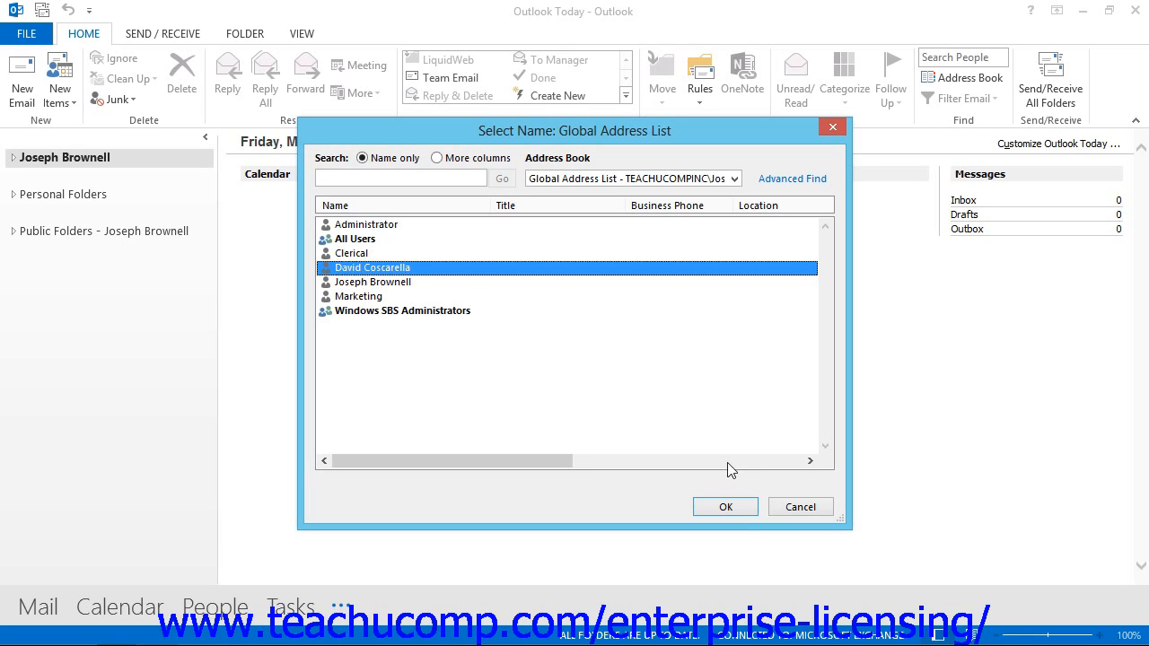
{"action": "left_click", "coordinate": [724, 506]}
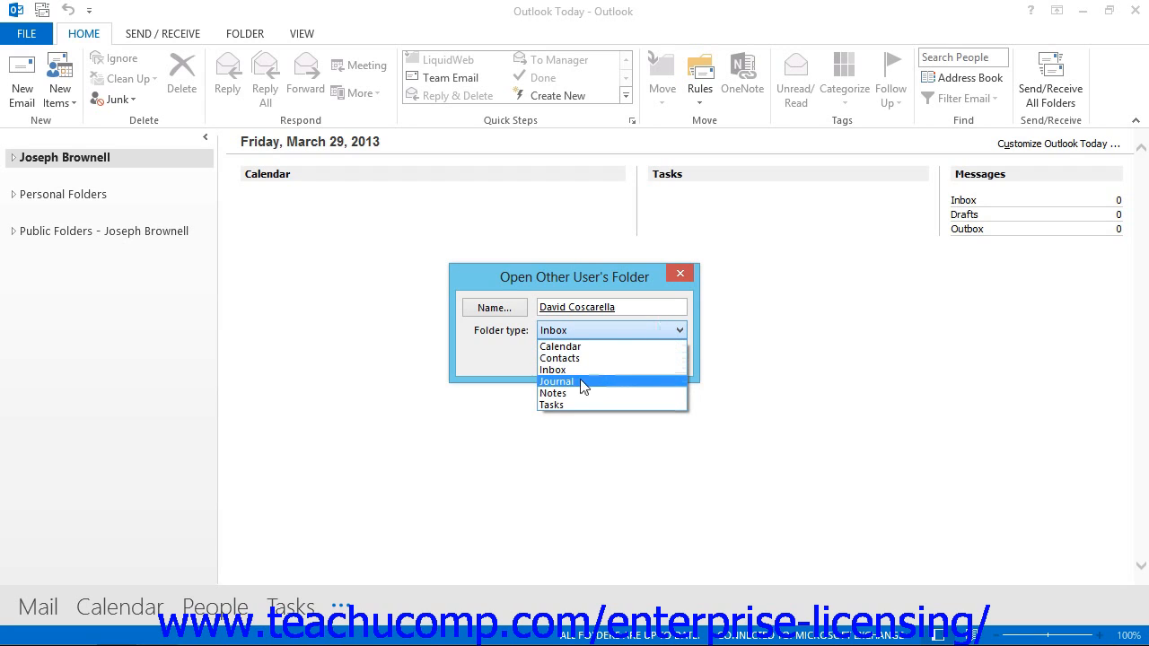
{"action": "left_click", "coordinate": [553, 393]}
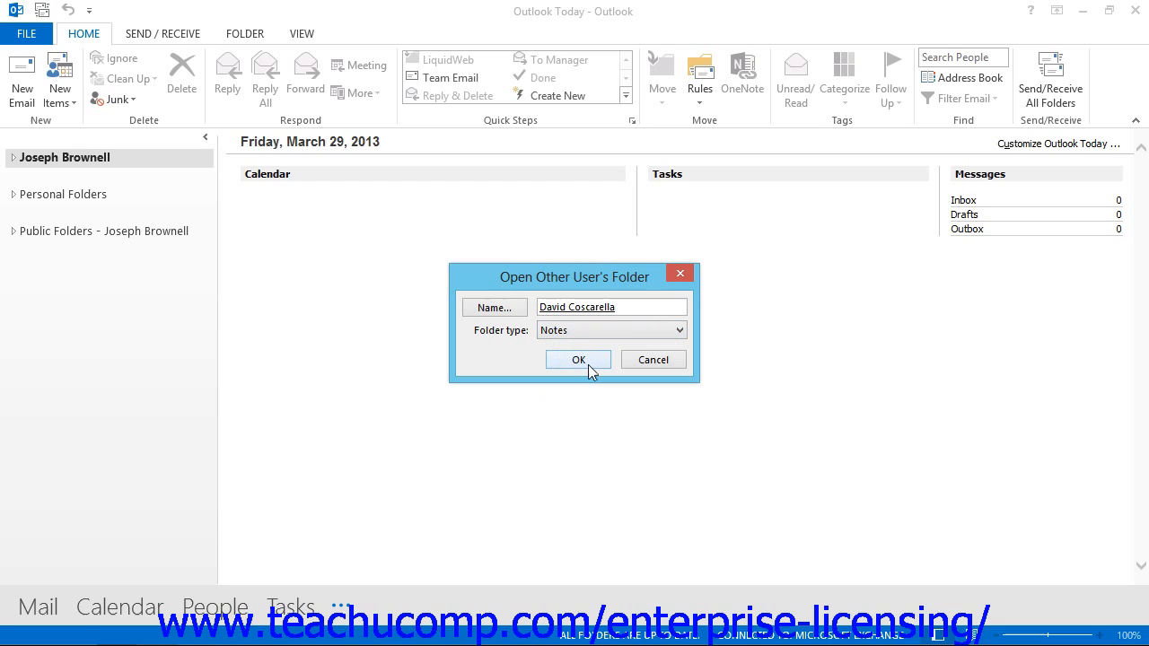
{"action": "left_click", "coordinate": [578, 359]}
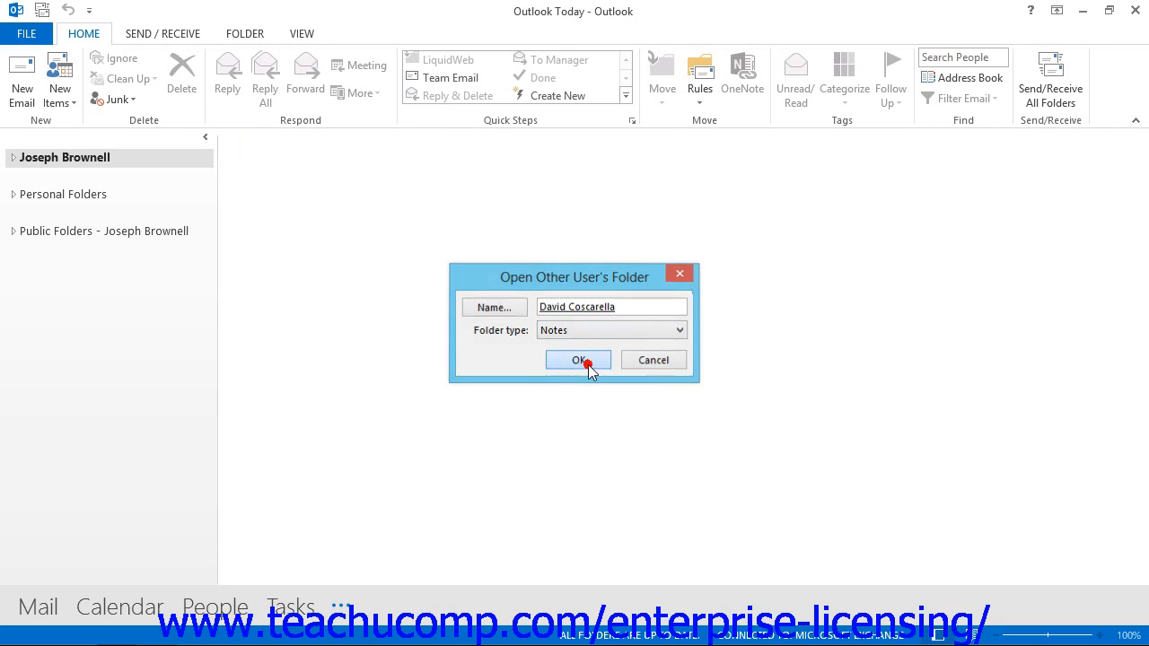
{"action": "left_click", "coordinate": [577, 360]}
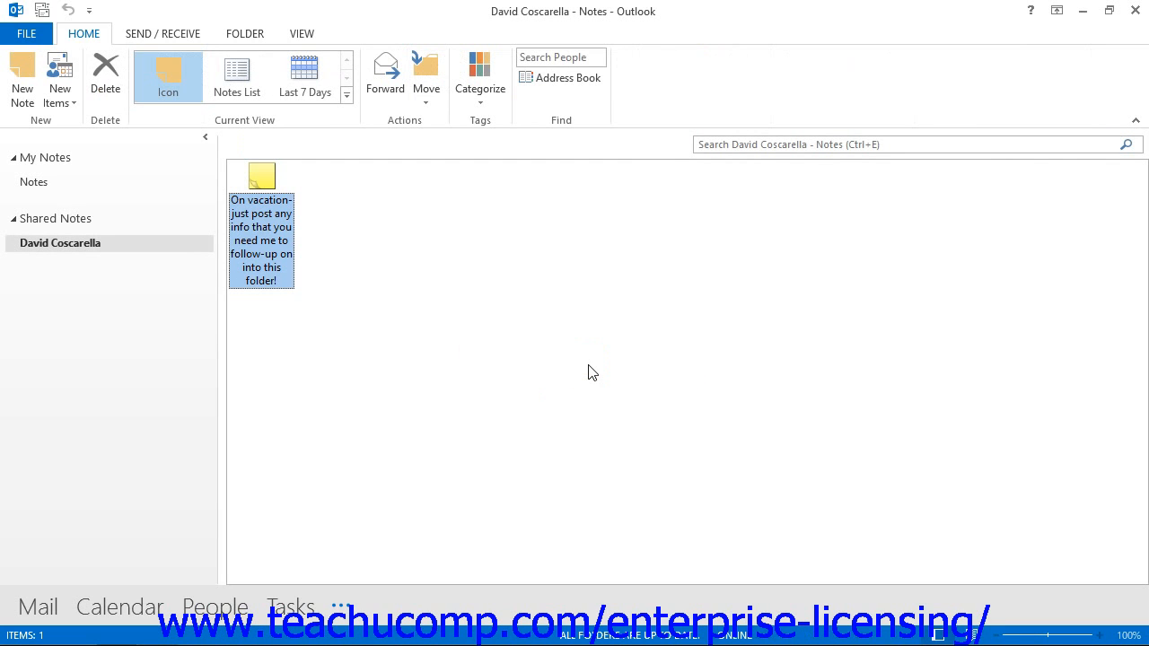